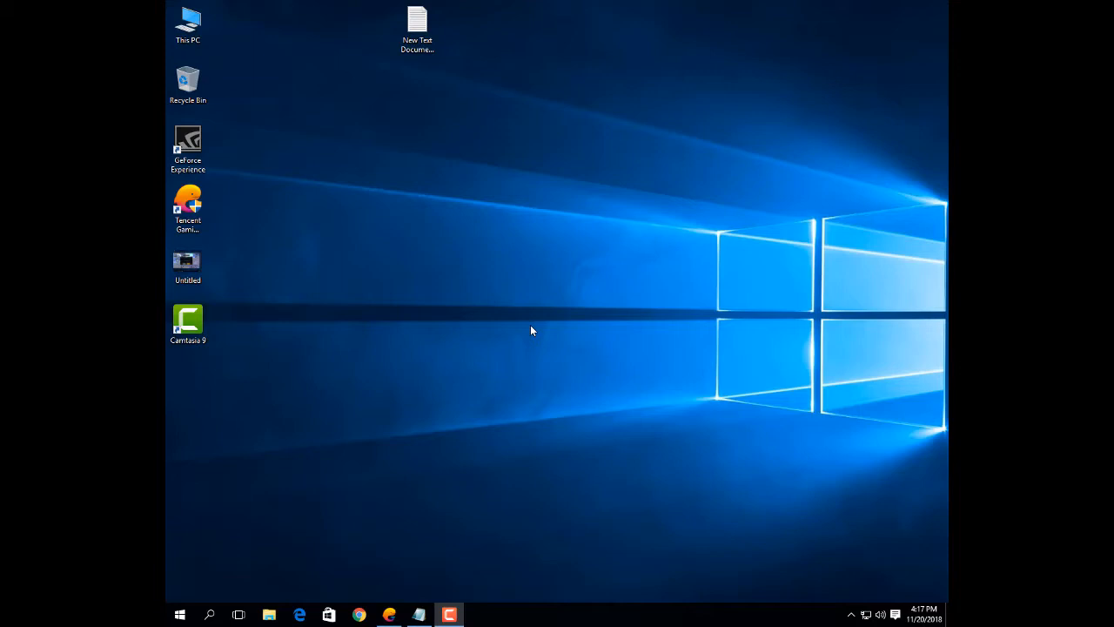
mouse_move(478, 534)
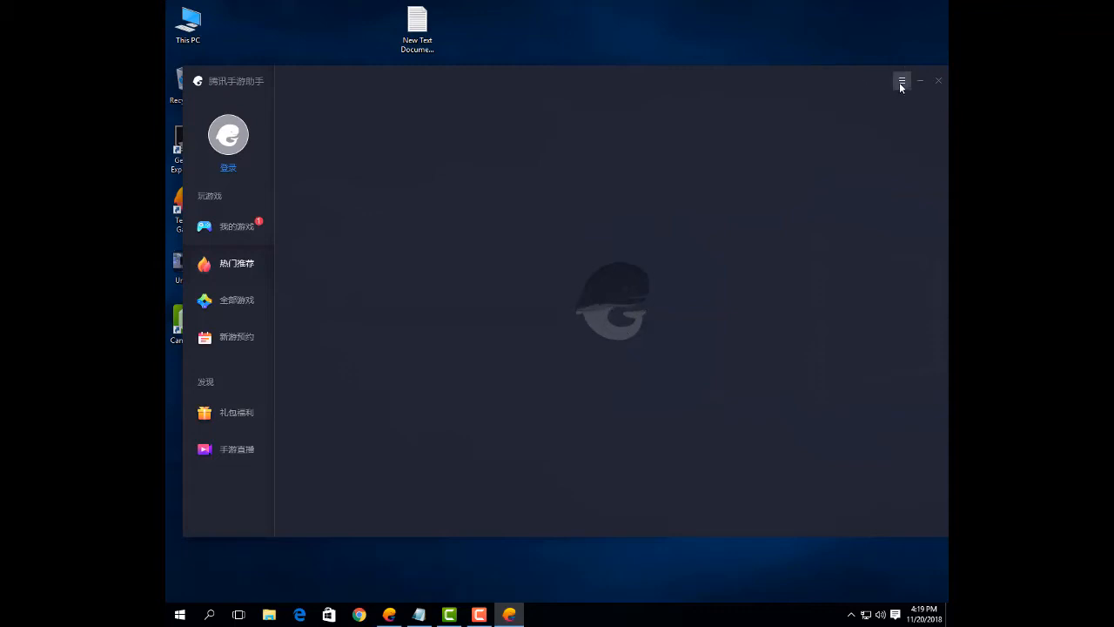
In Settings, change the interface language from Chinese to English, save, and acknowledge the restart notice
click(902, 82)
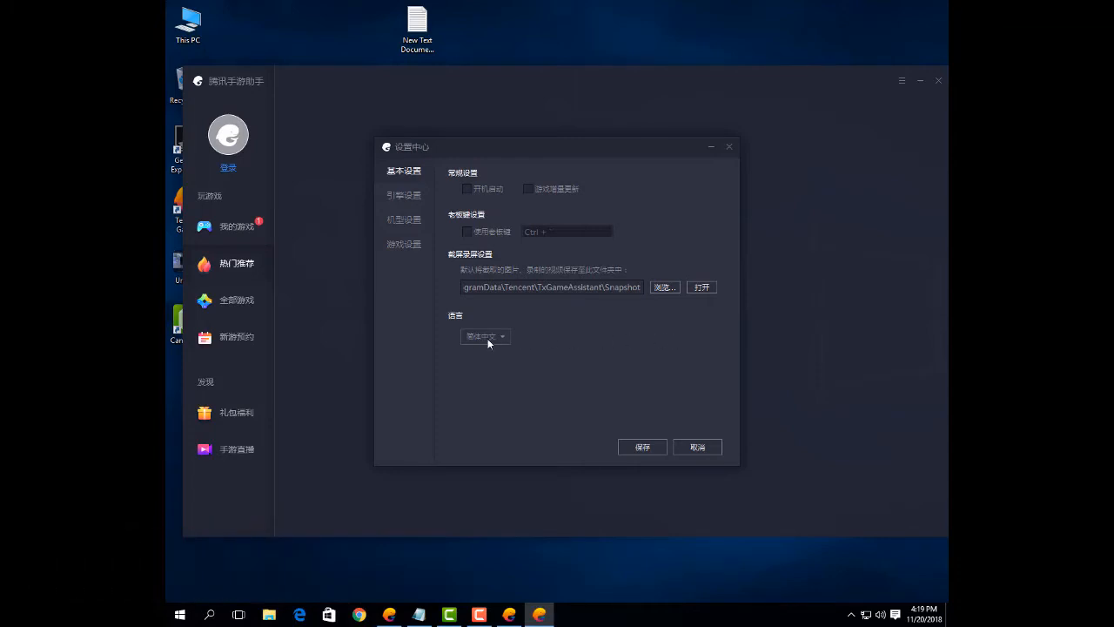
click(483, 337)
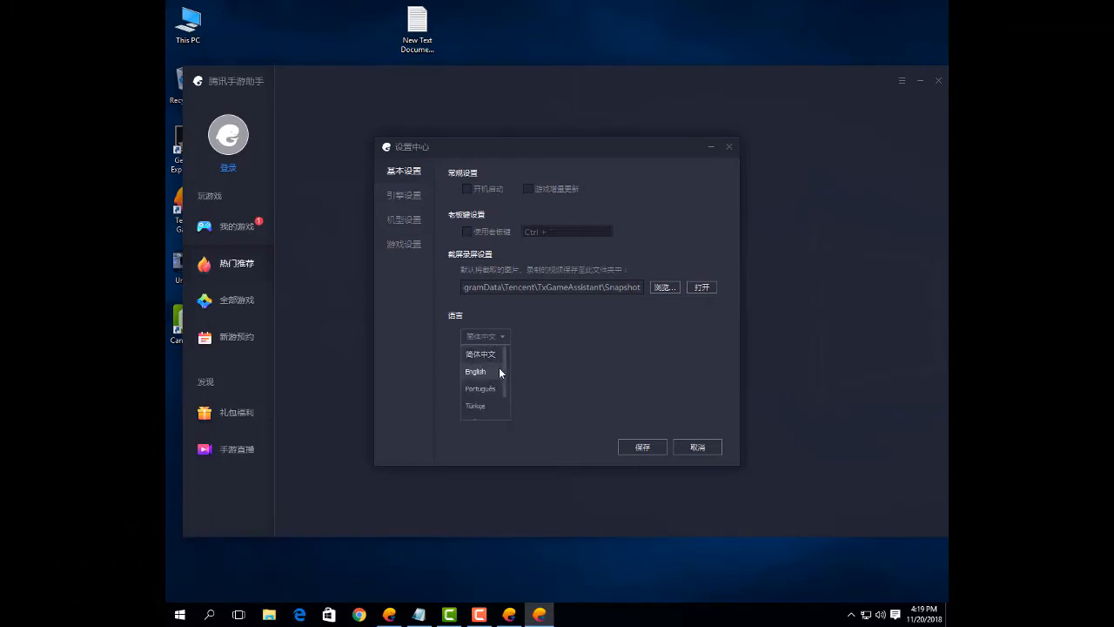
click(473, 370)
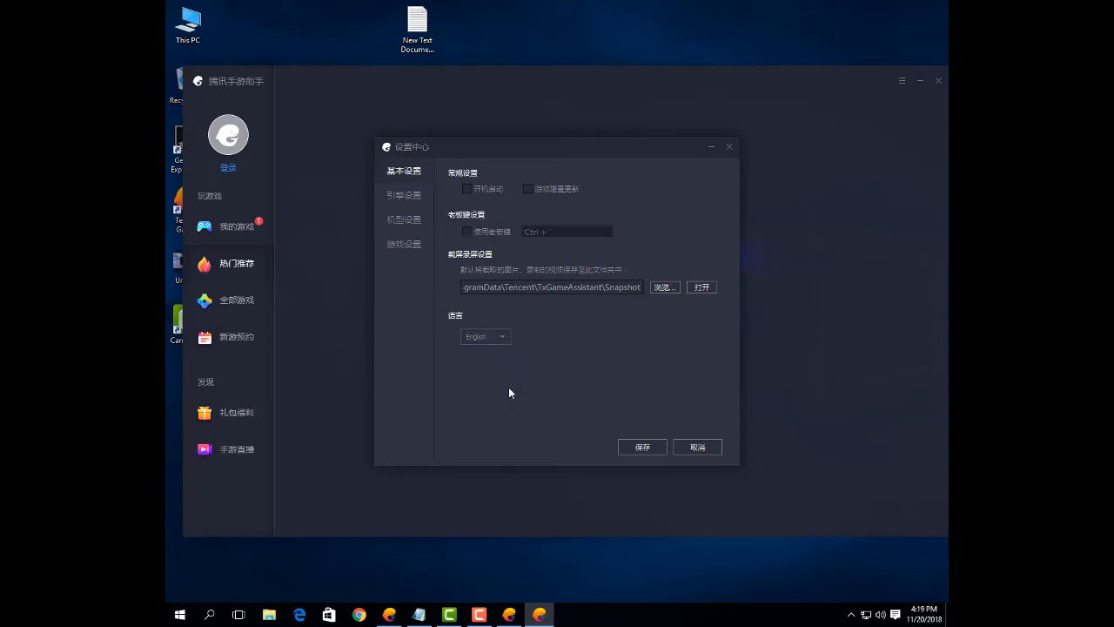
click(640, 446)
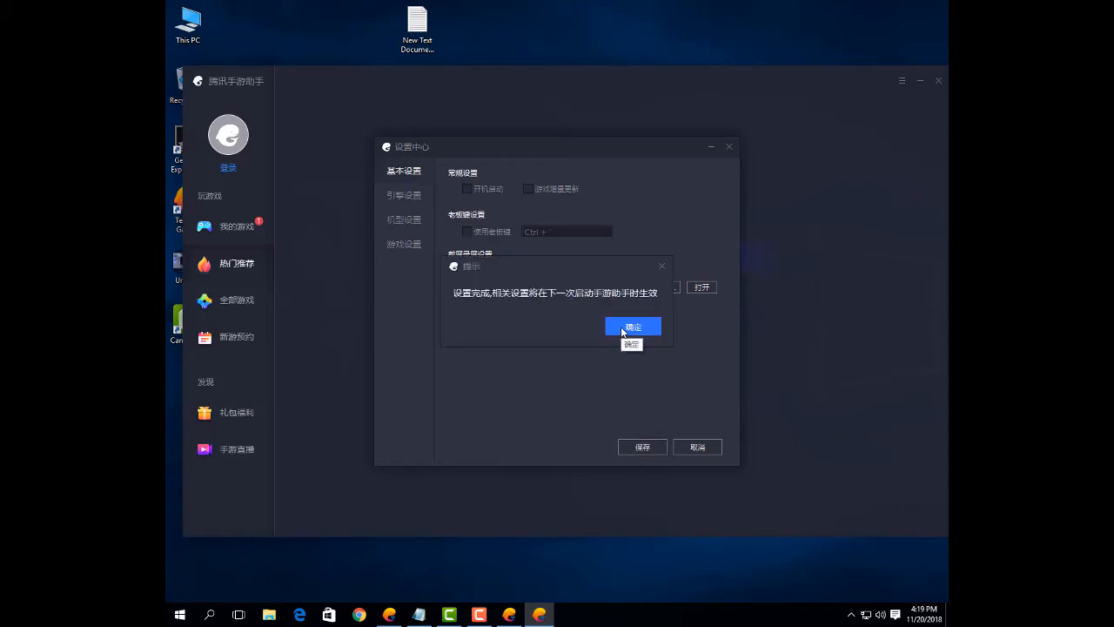
click(634, 327)
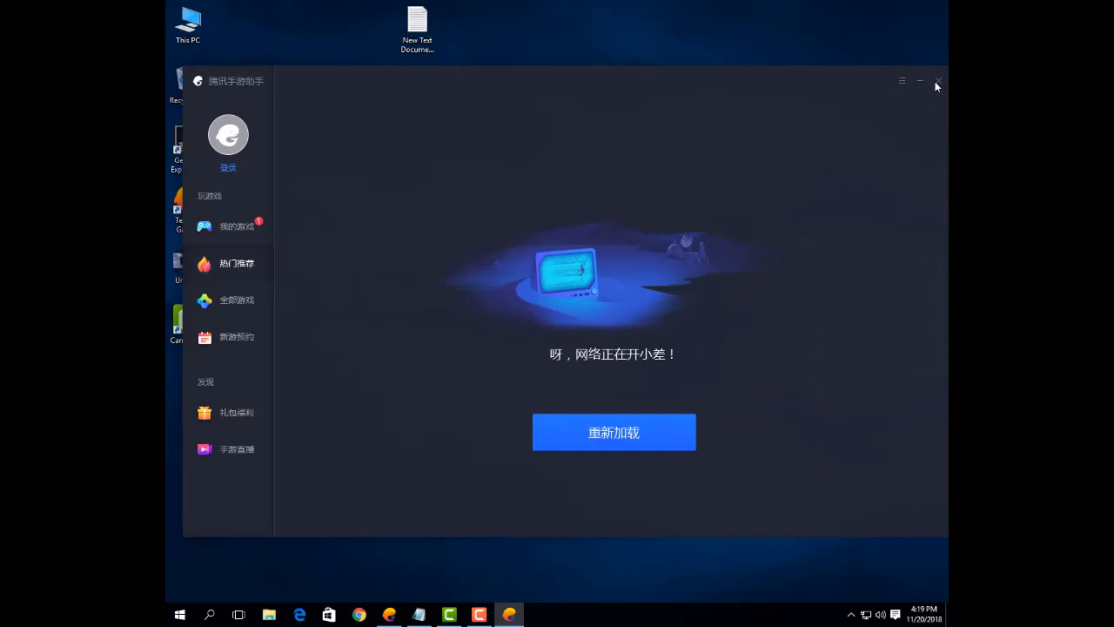
Close the Tencent Gaming Buddy window and select its desktop shortcut
click(936, 82)
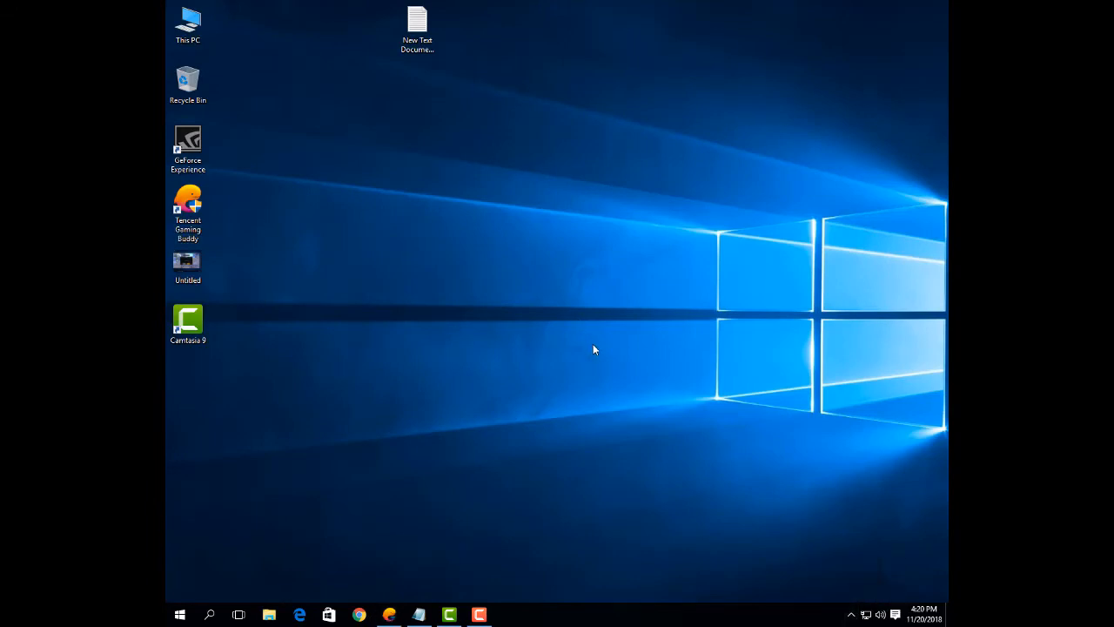
click(188, 206)
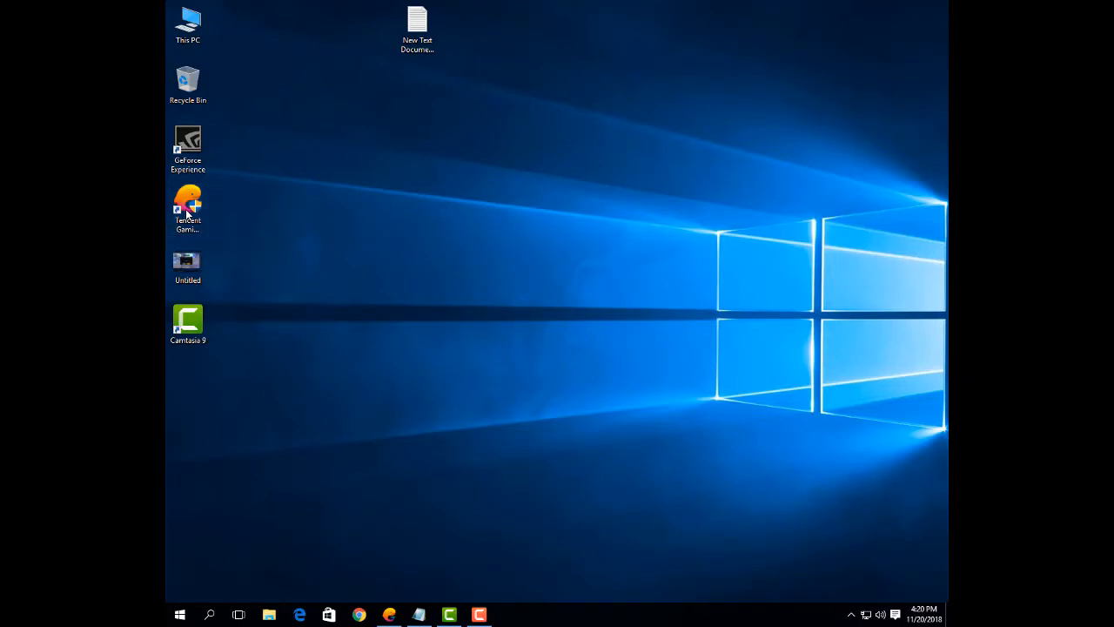
mouse_move(609, 334)
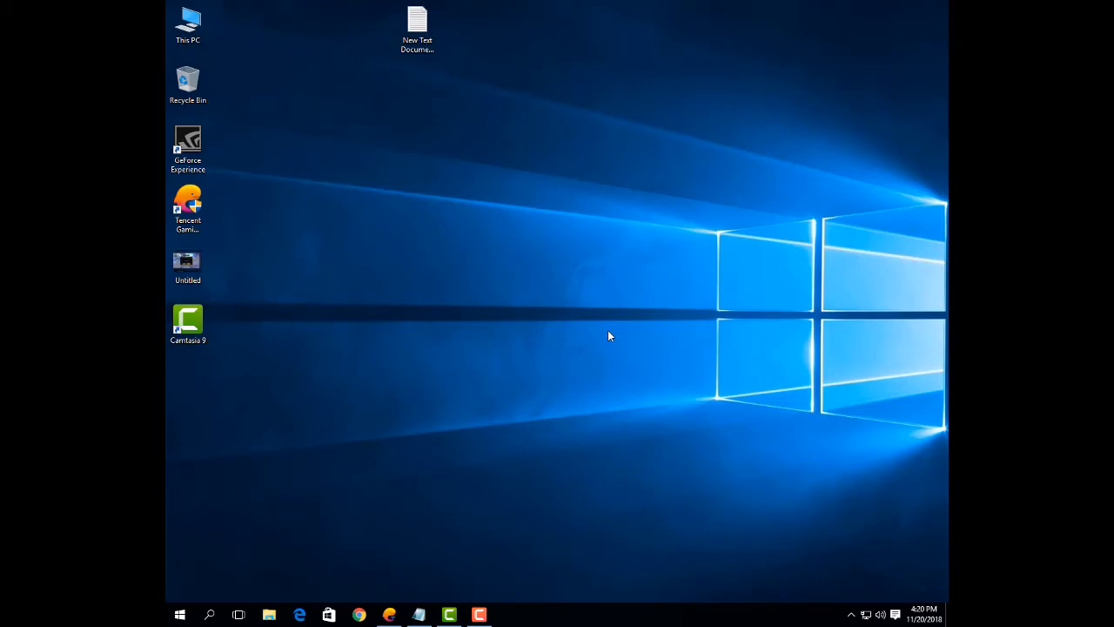
click(188, 205)
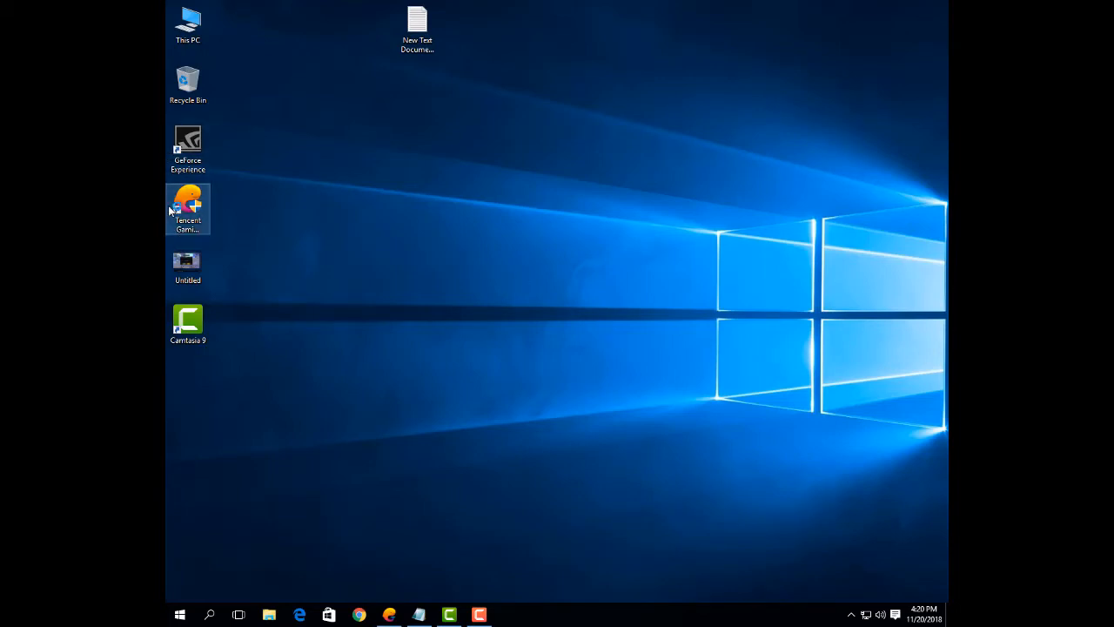
mouse_move(177, 209)
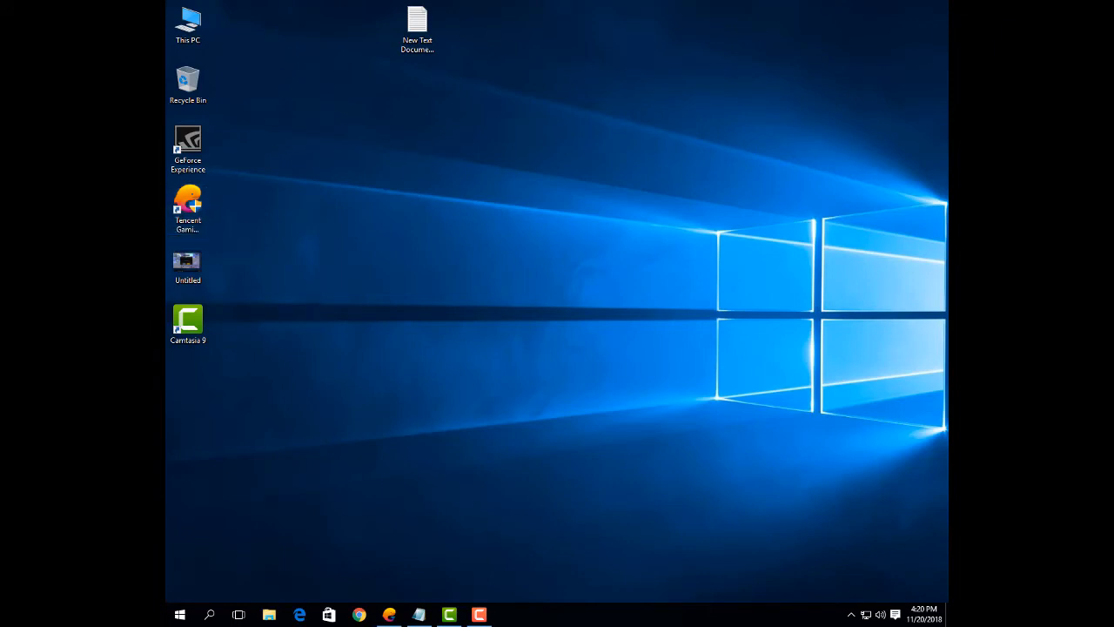
click(188, 205)
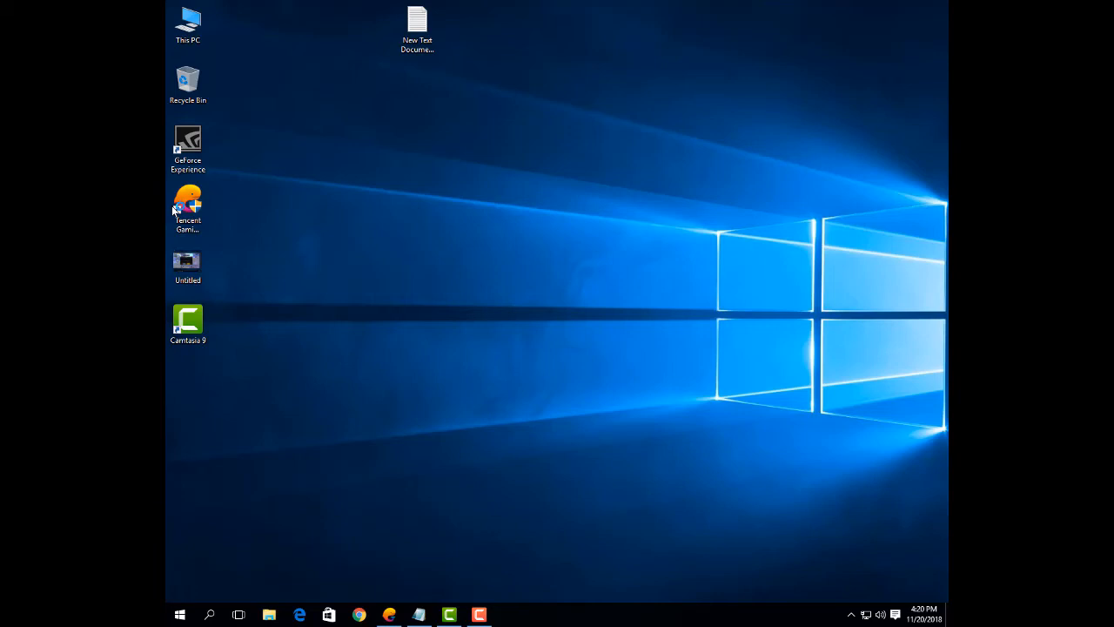
Relaunch Tencent Gaming Buddy from its desktop shortcut so it loads titled 'Tencent Gaming Buddy - Beta'
double_click(188, 199)
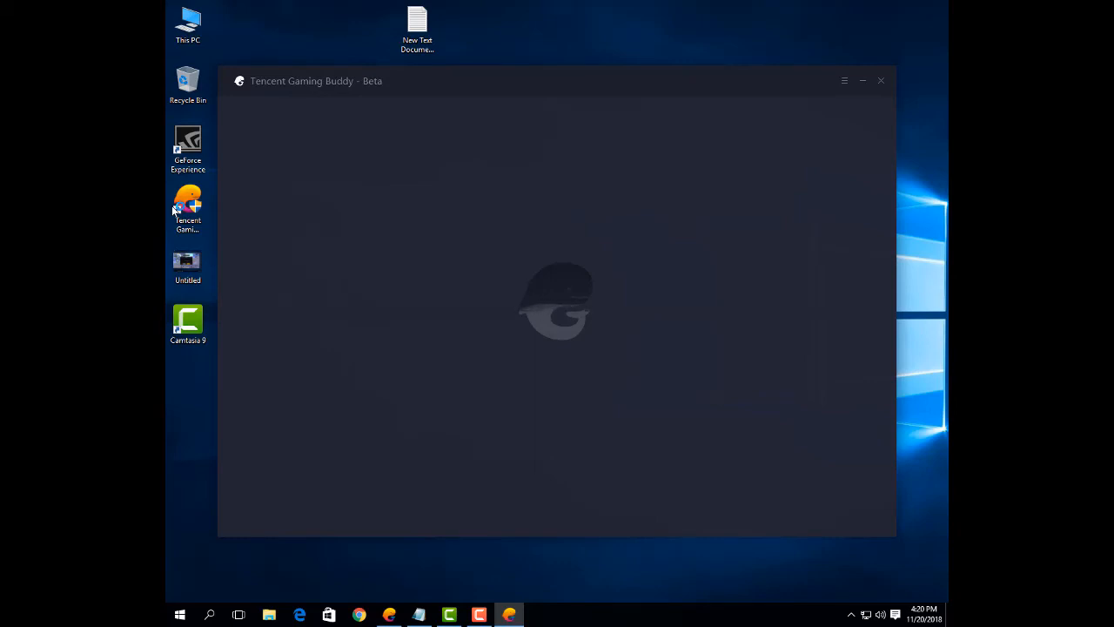
mouse_move(625, 355)
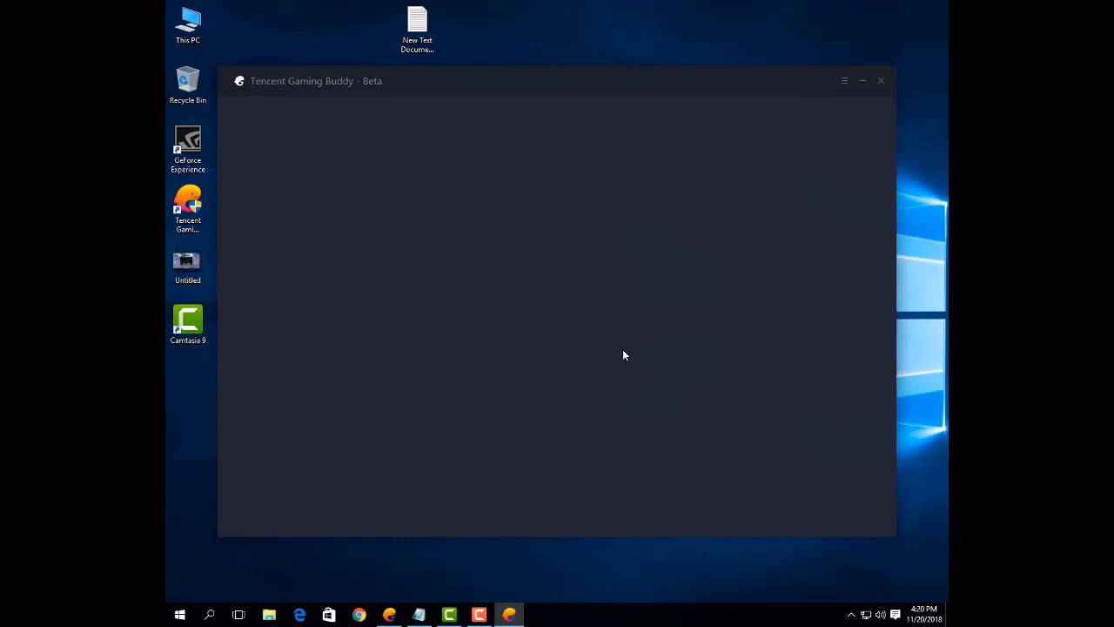
mouse_move(531, 588)
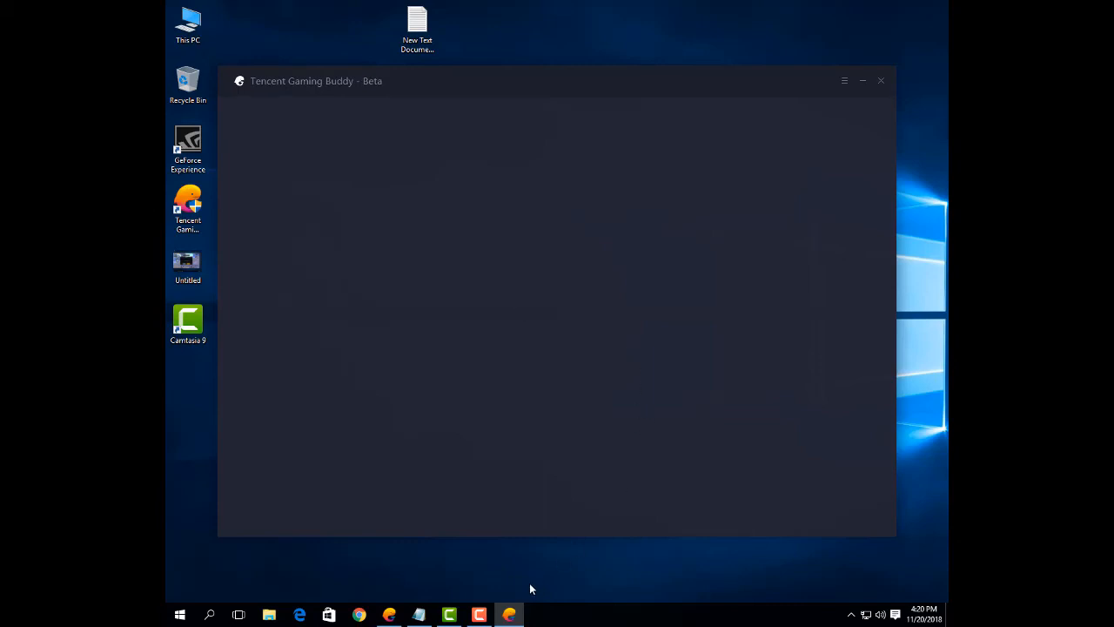